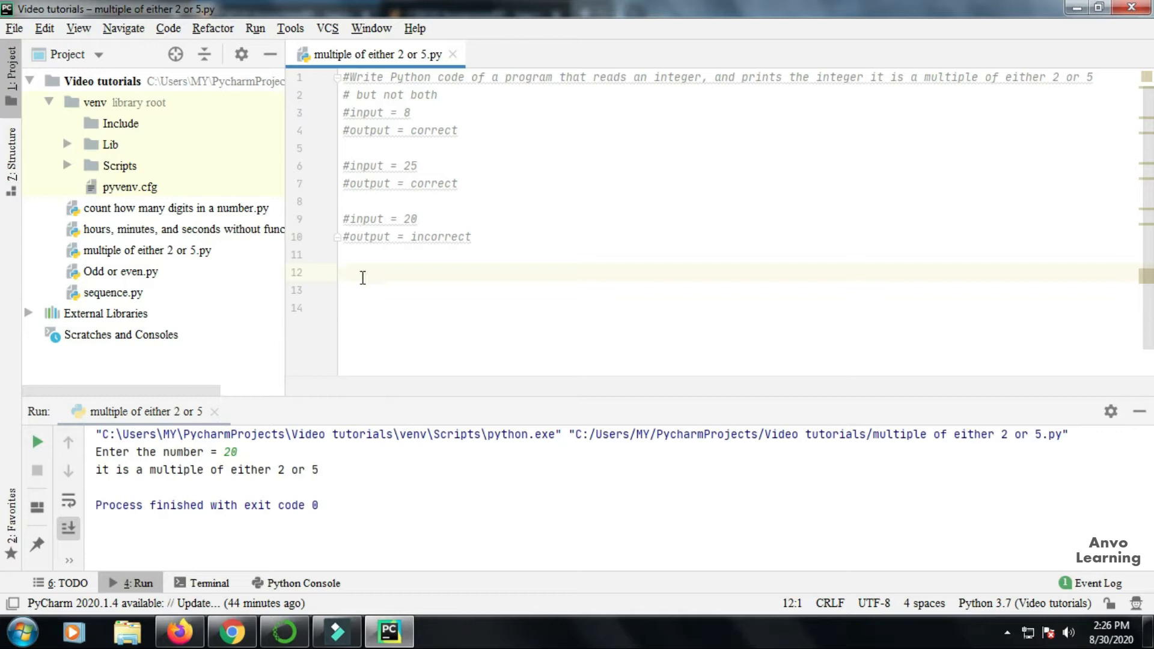
- Read the number with num = int(input("Enter the number = "))
type("nu")
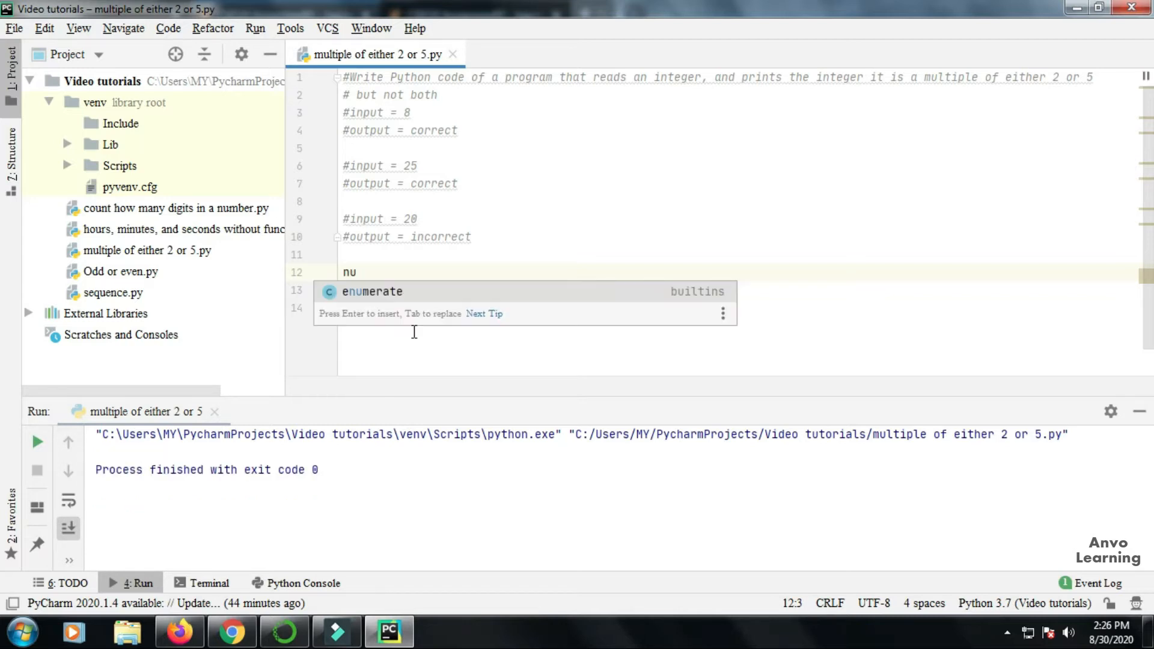
type("m")
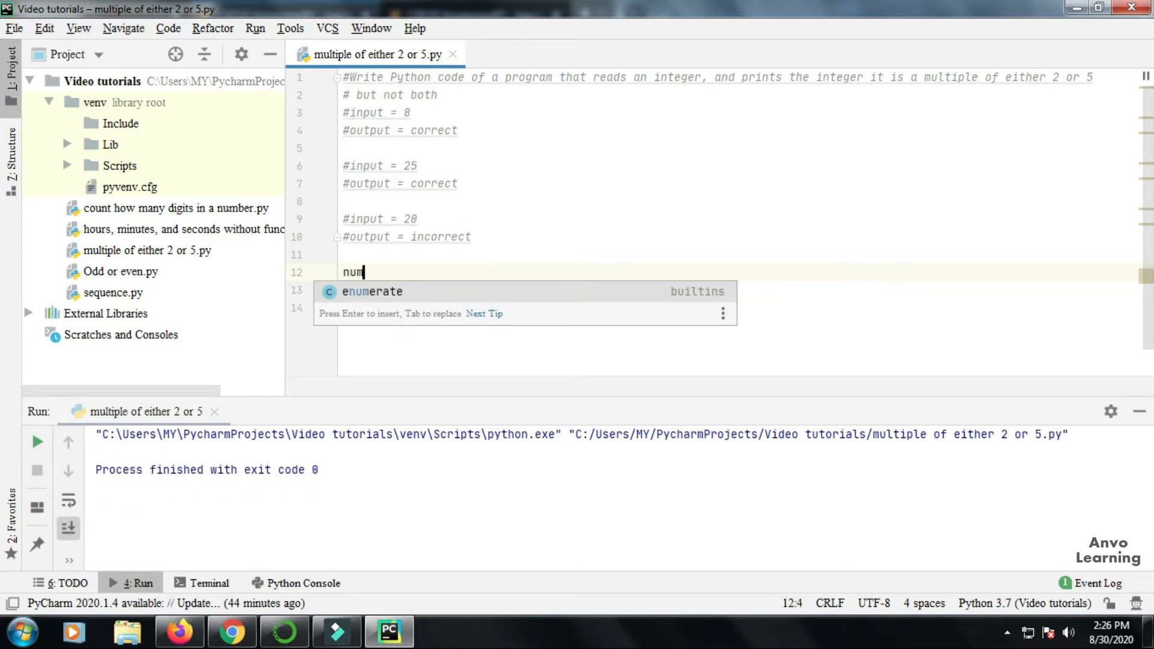
type("= int(input()")
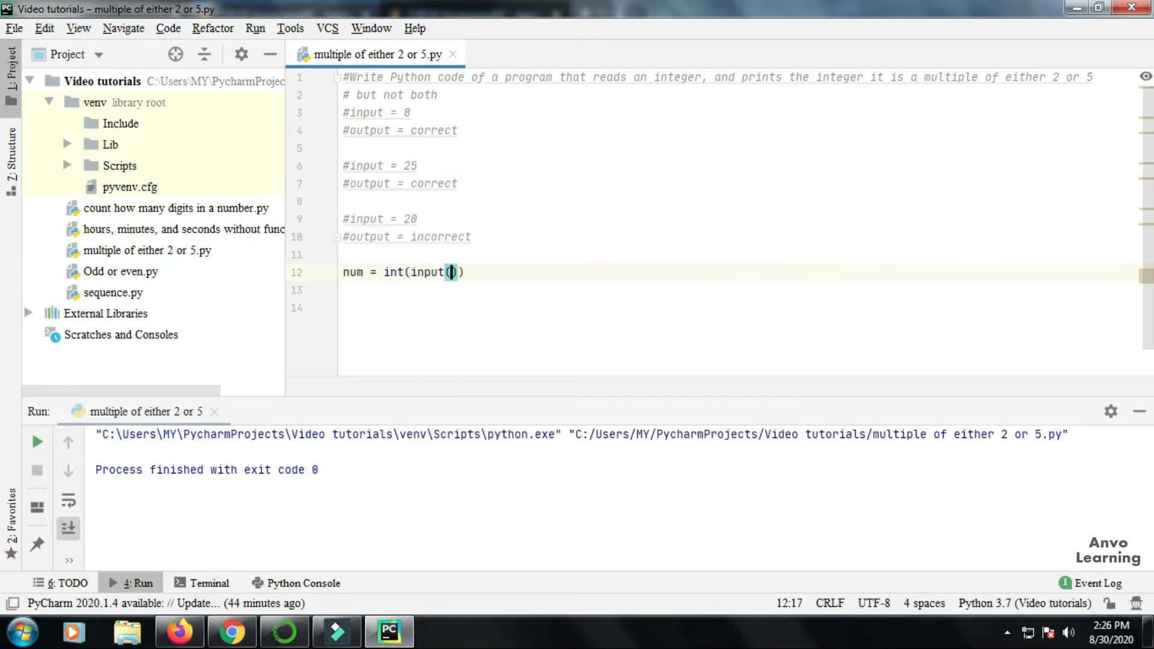
type("\"Enter the number = \"")
left_click(739, 289)
type("if ( num % 2 ==0 and num % 5 == 0):")
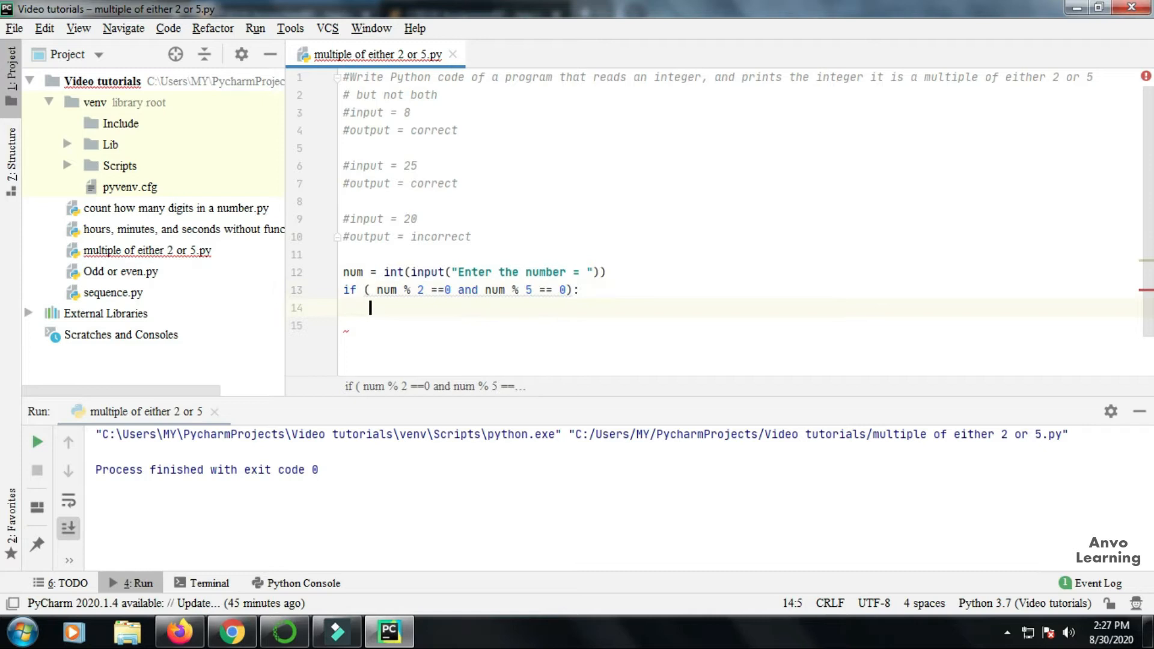
- Print "Incorrect" under the divisible-by-2-and-5 test, then add the else branch for "Correct"
type("print(\"Incorrect\")")
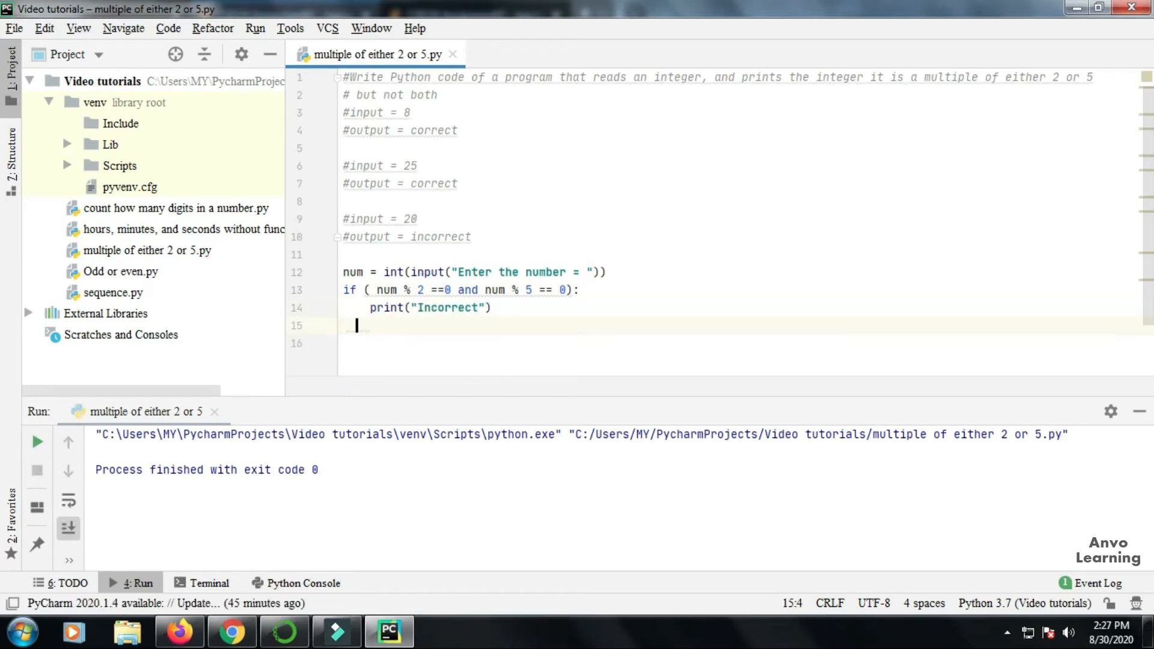
type("else :")
type("print(\"Correct\")")
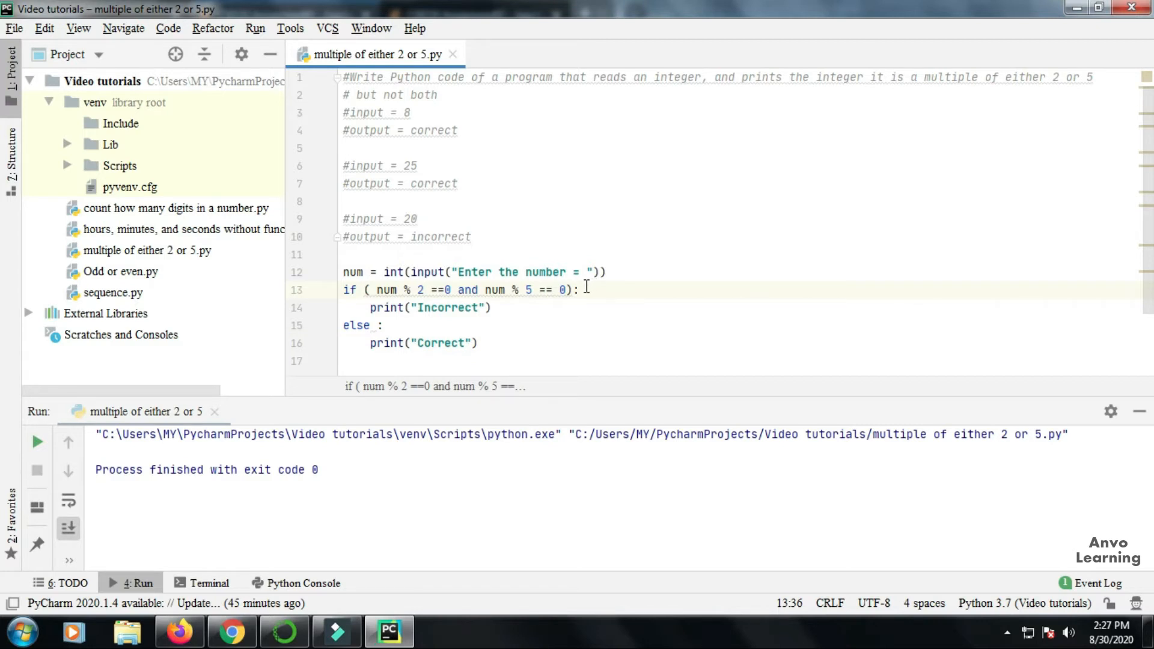
mouse_move(405, 290)
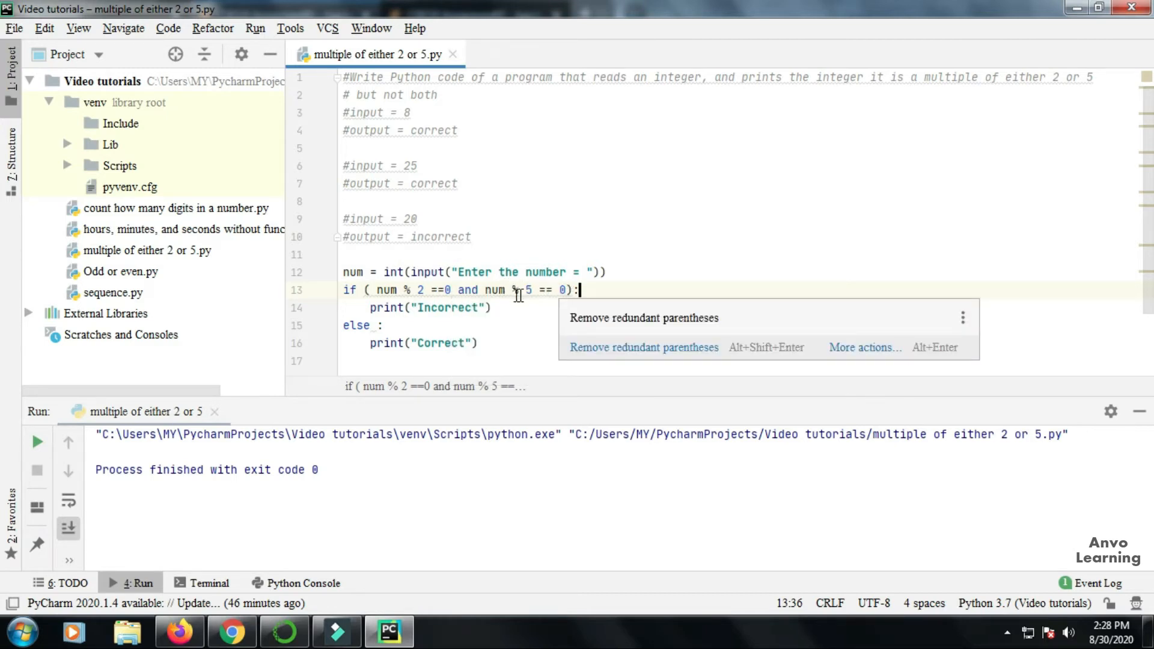
mouse_move(530, 298)
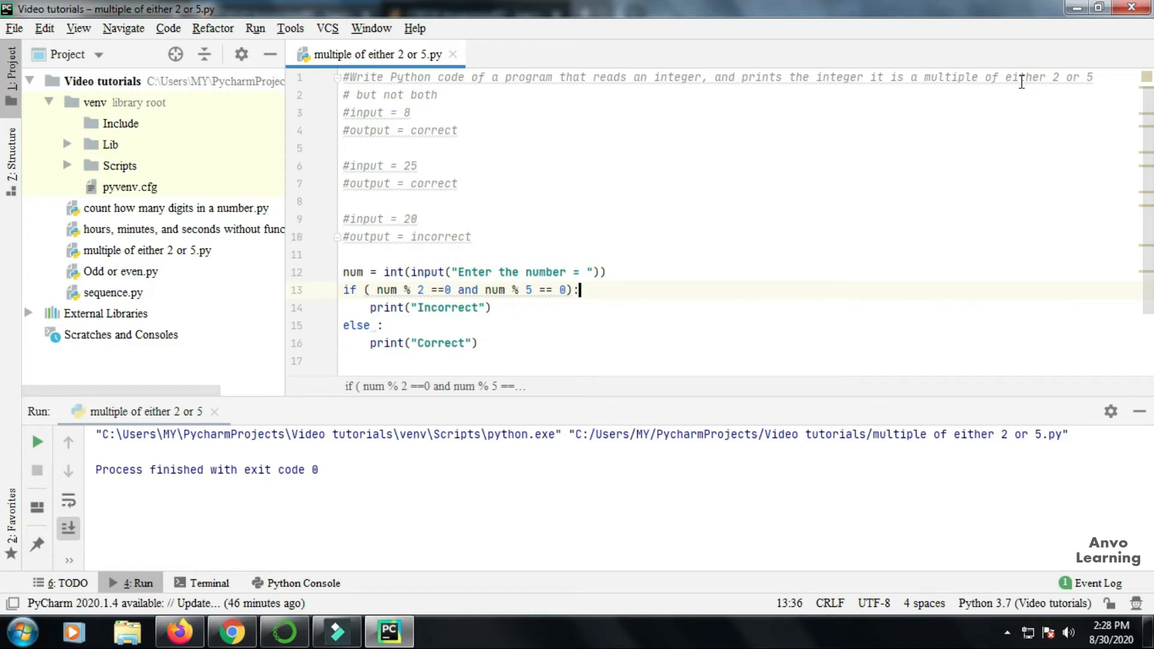
mouse_move(1044, 80)
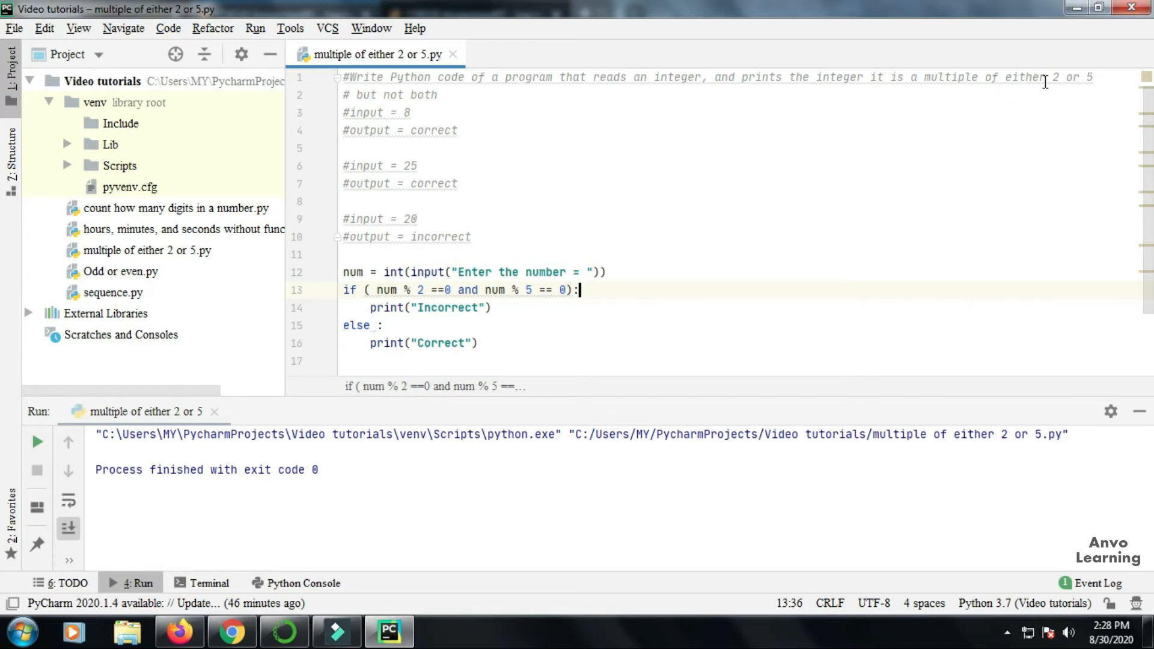
mouse_move(454, 77)
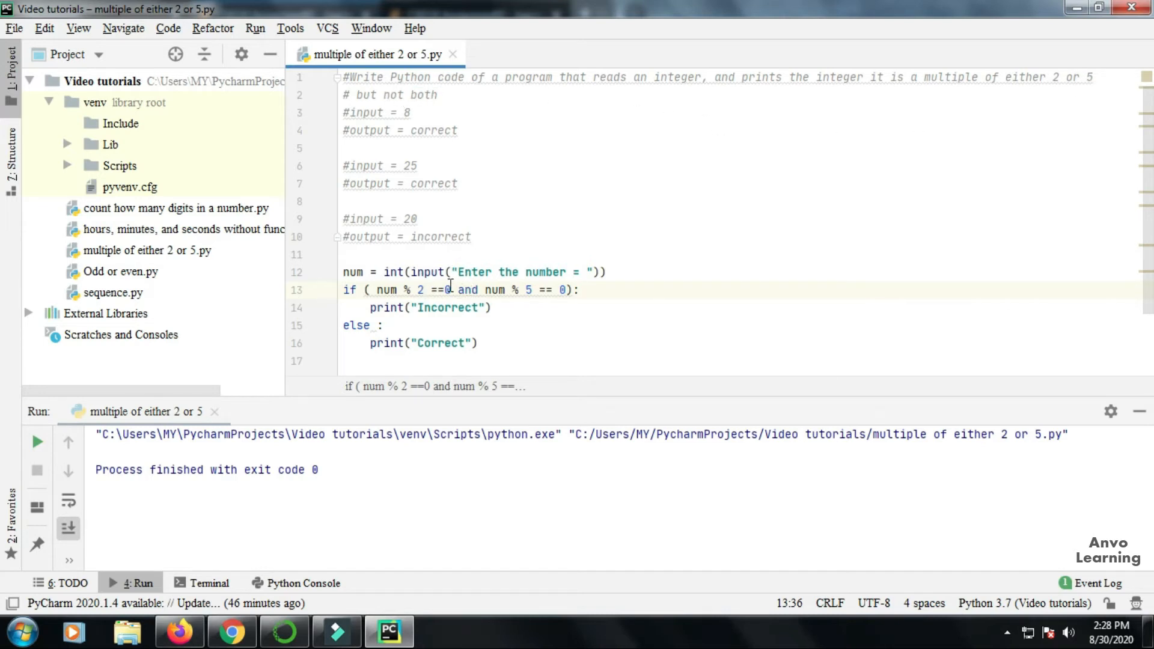
mouse_move(408, 280)
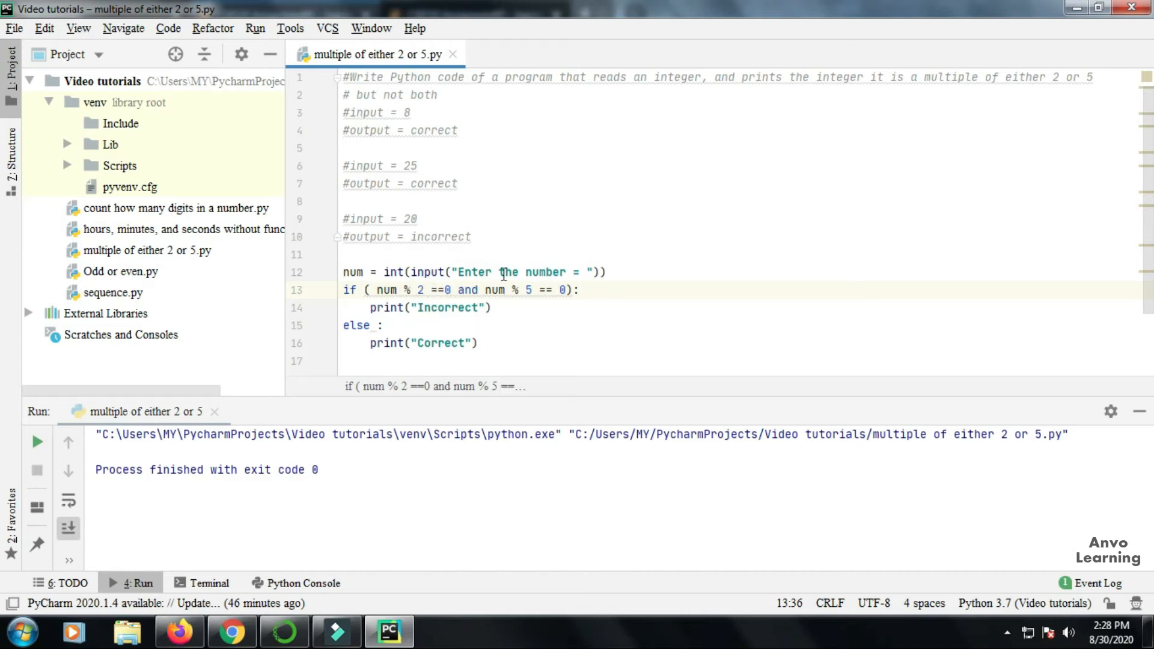
mouse_move(403, 285)
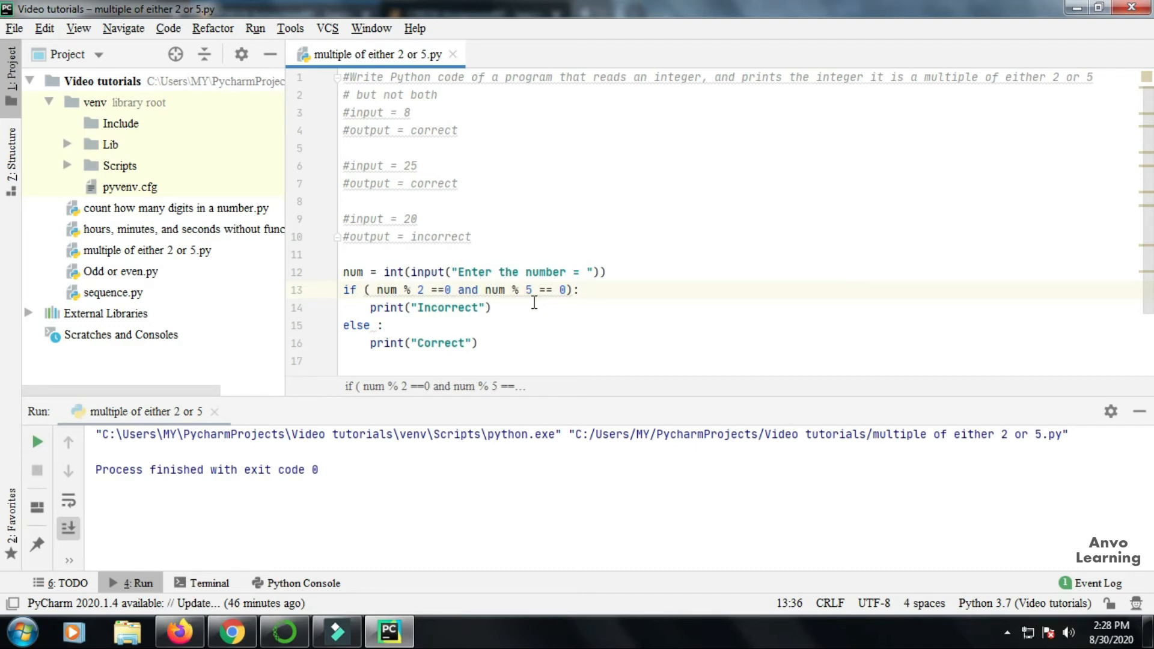
mouse_move(398, 309)
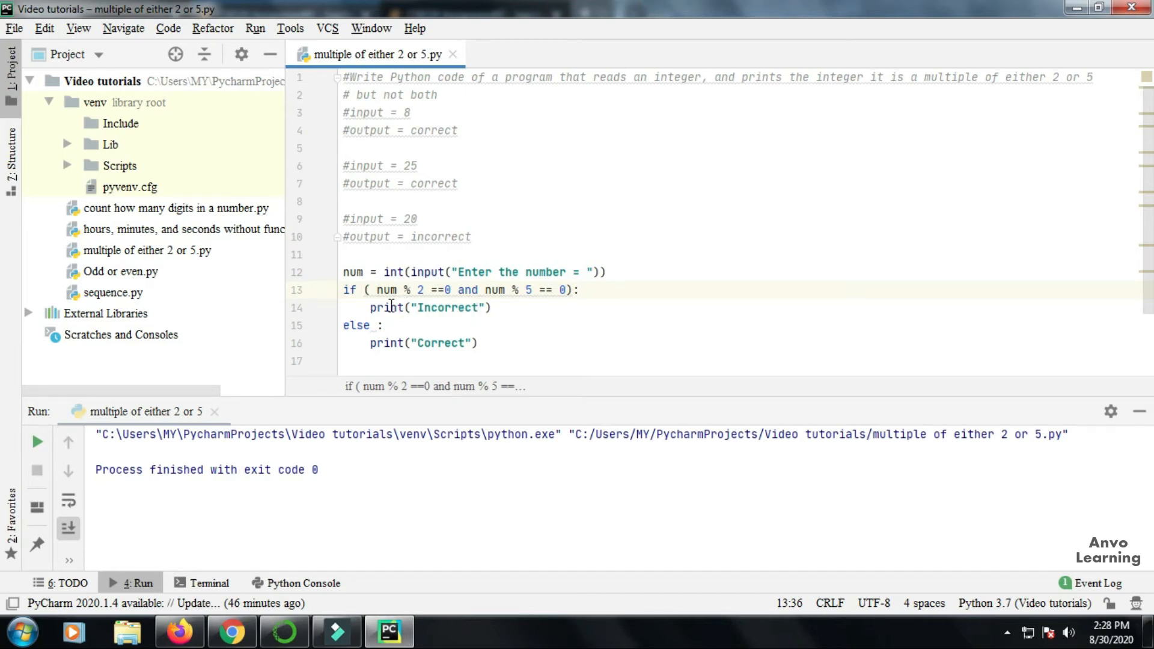
left_click(579, 290)
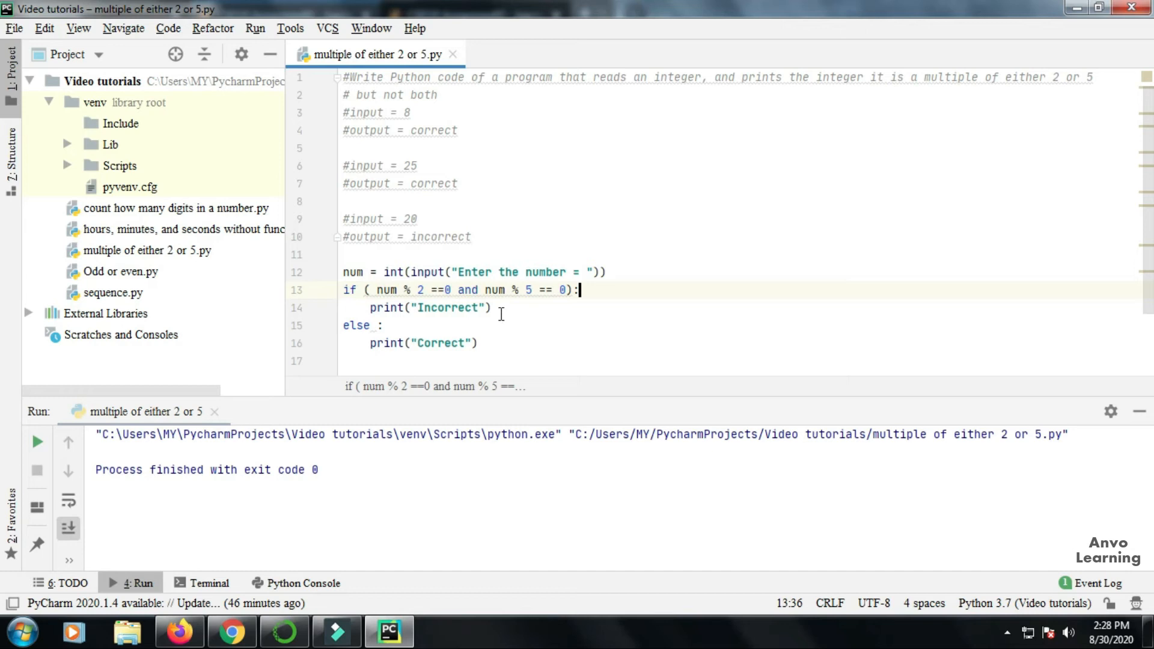
mouse_move(492, 283)
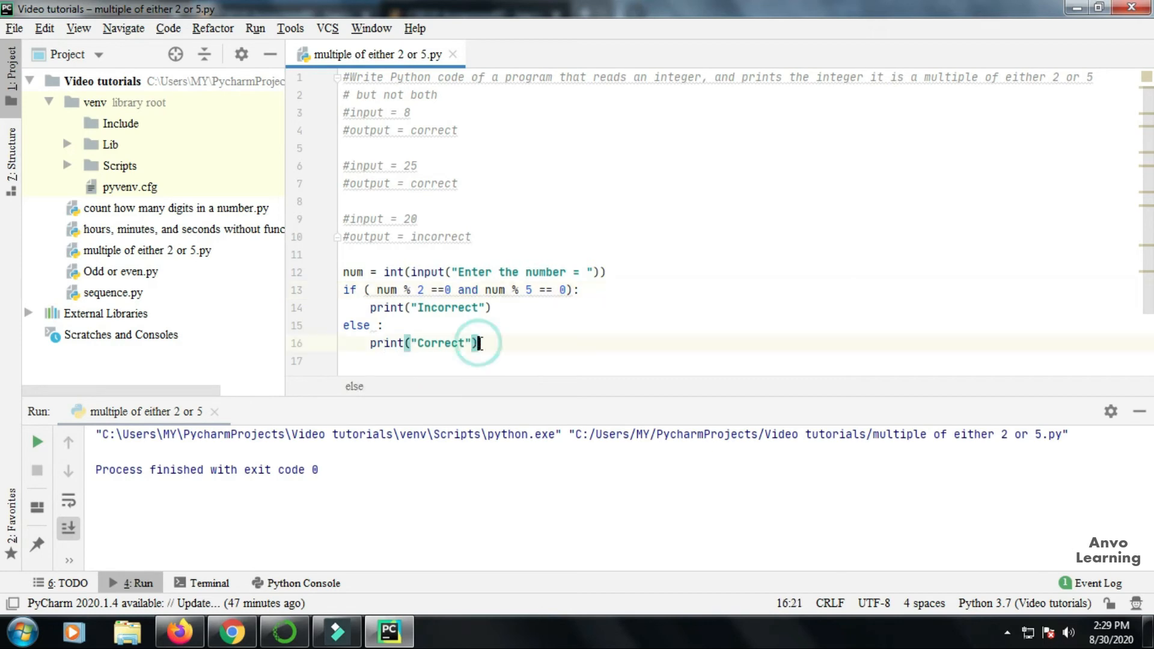
- Run the script from Run > Run... and enter 25, which prints Correct
left_click(255, 27)
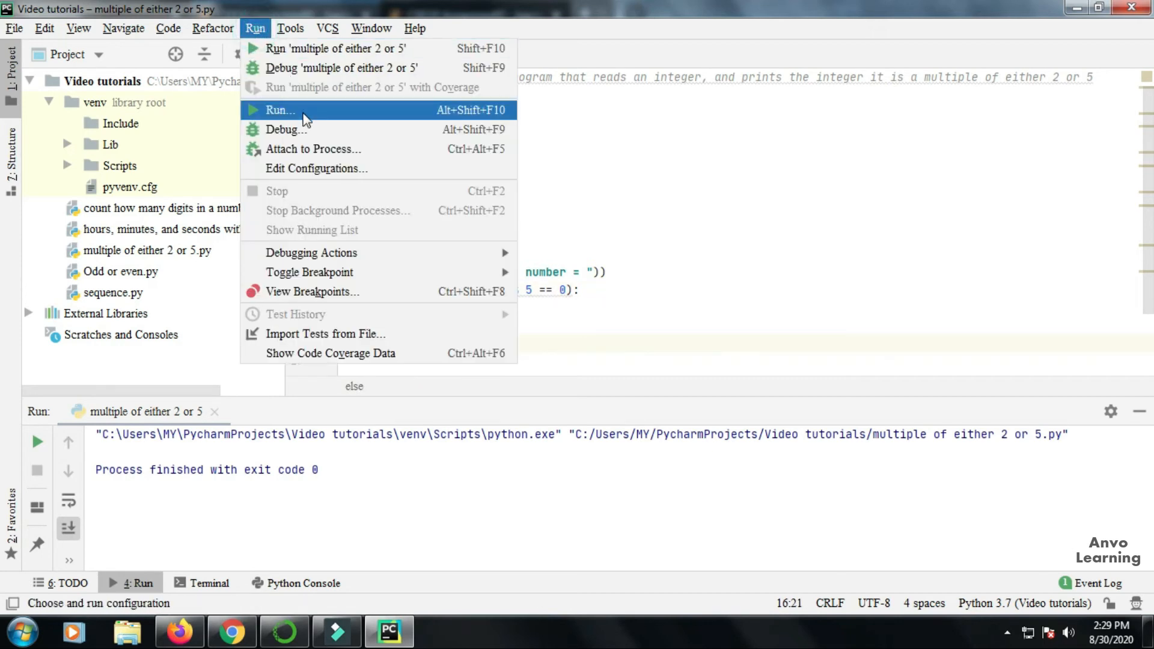
left_click(503, 330)
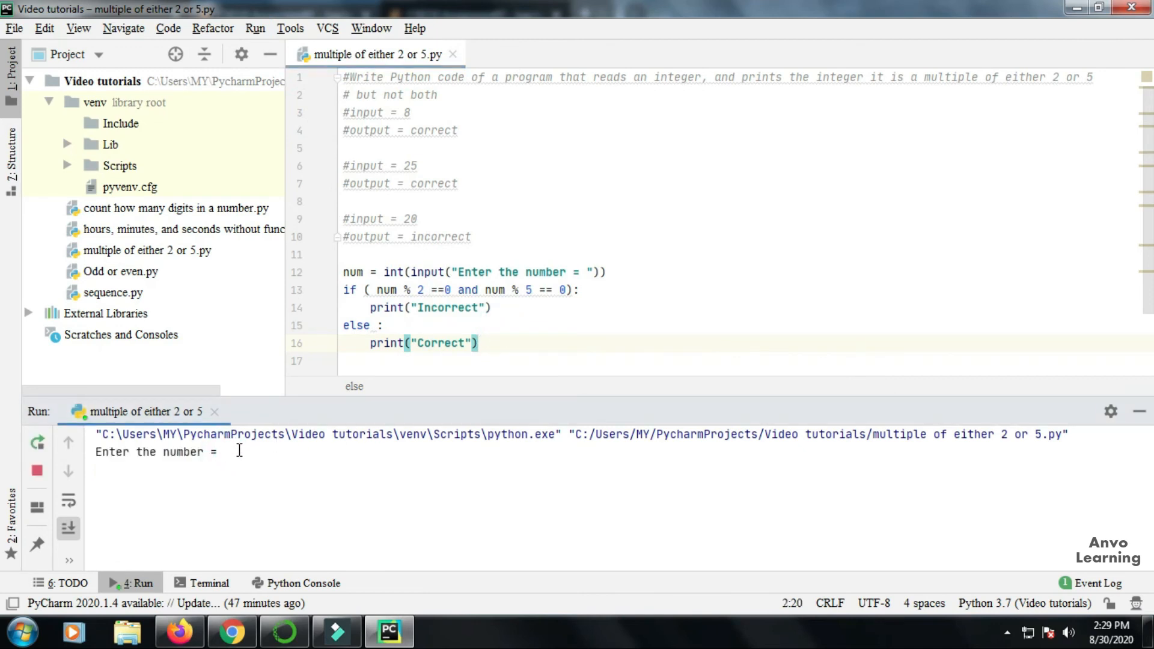
type("8")
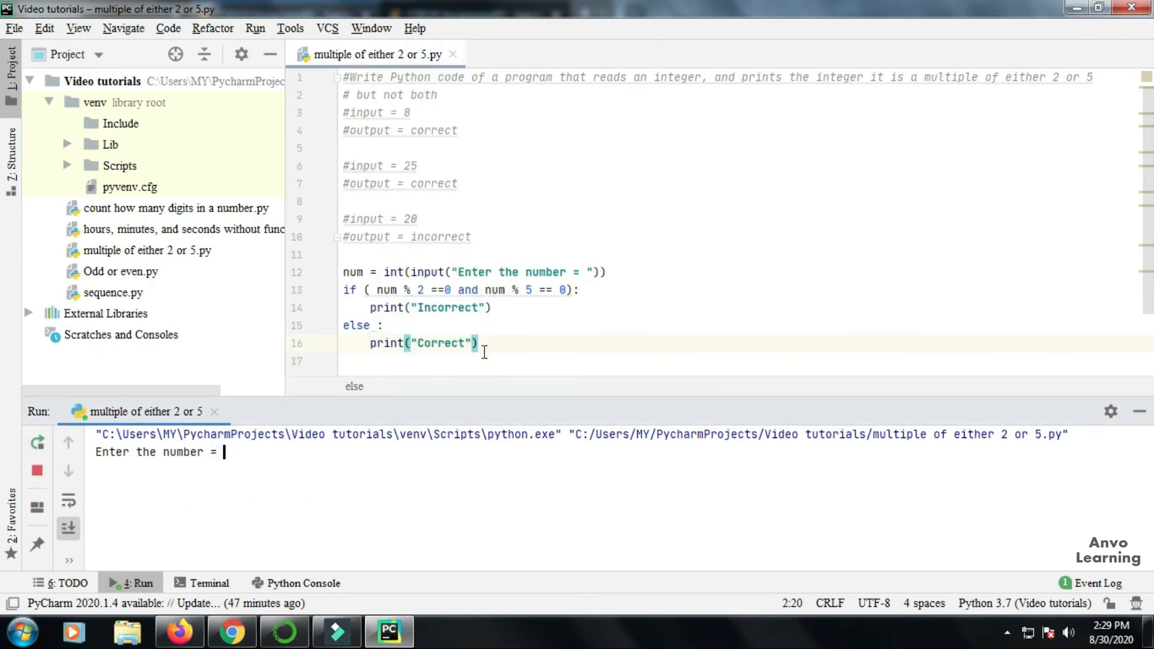
type("25")
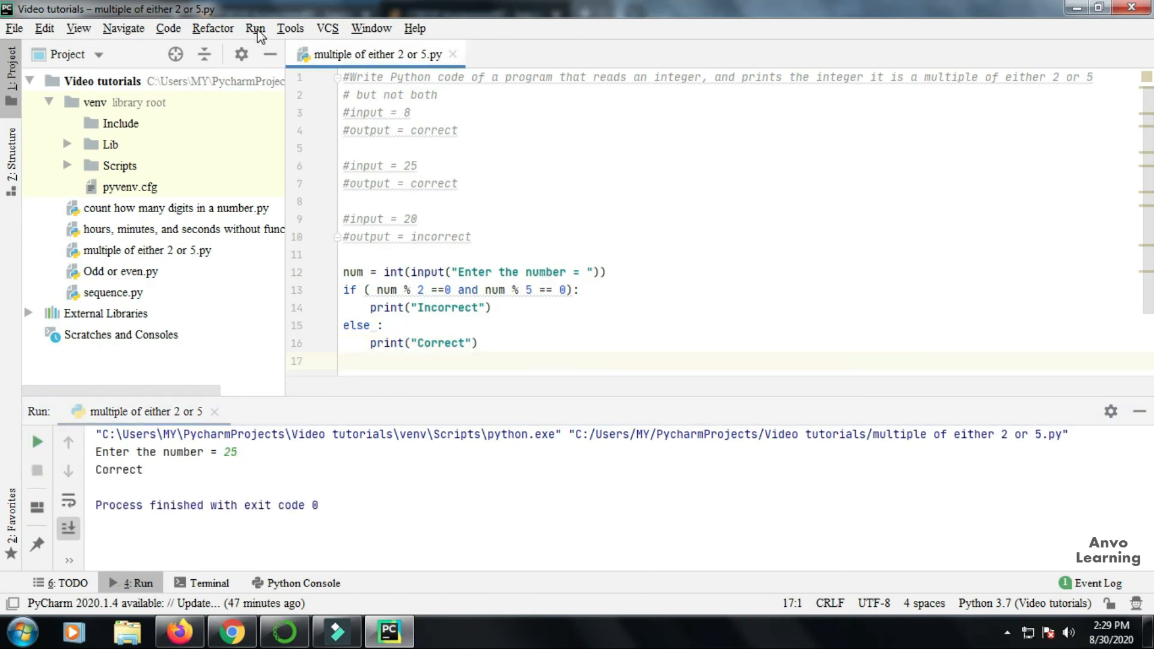
- Run 'multiple of either 2 or 5' again with input 20, which prints Incorrect
left_click(255, 28)
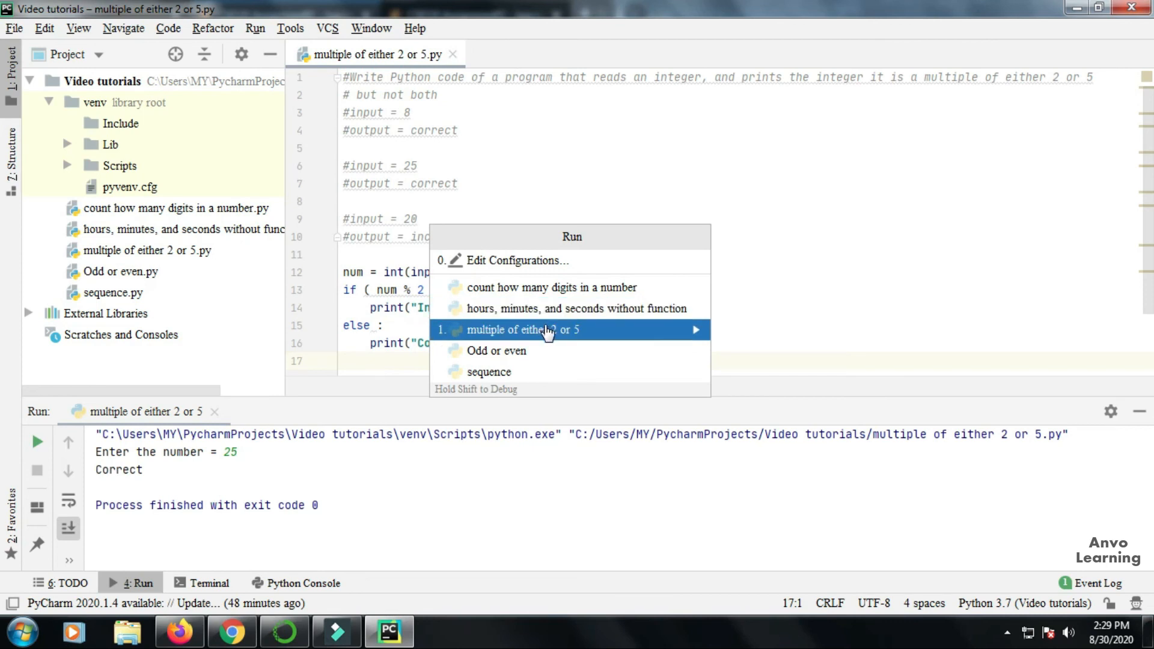
left_click(522, 329)
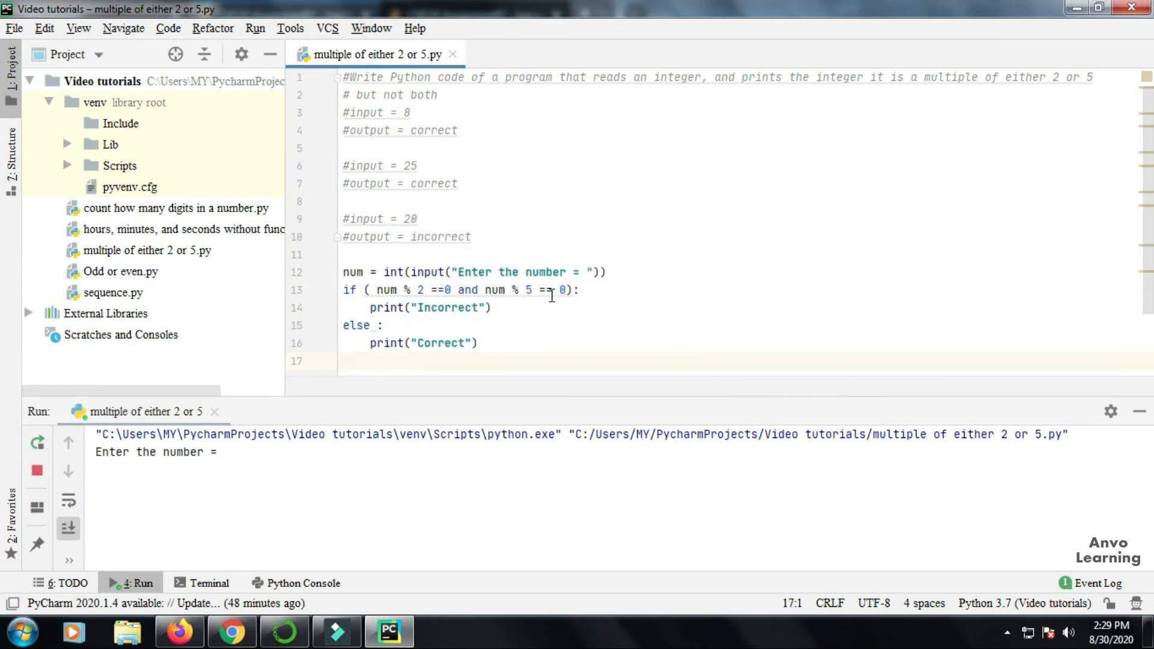
type("20")
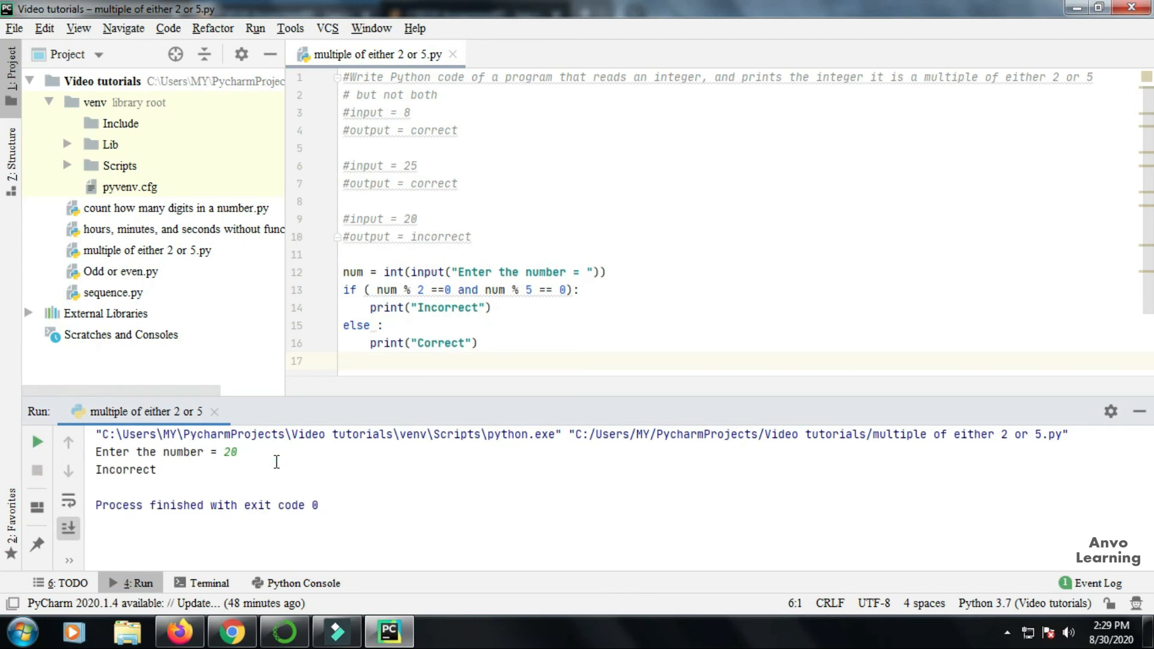
mouse_move(149, 305)
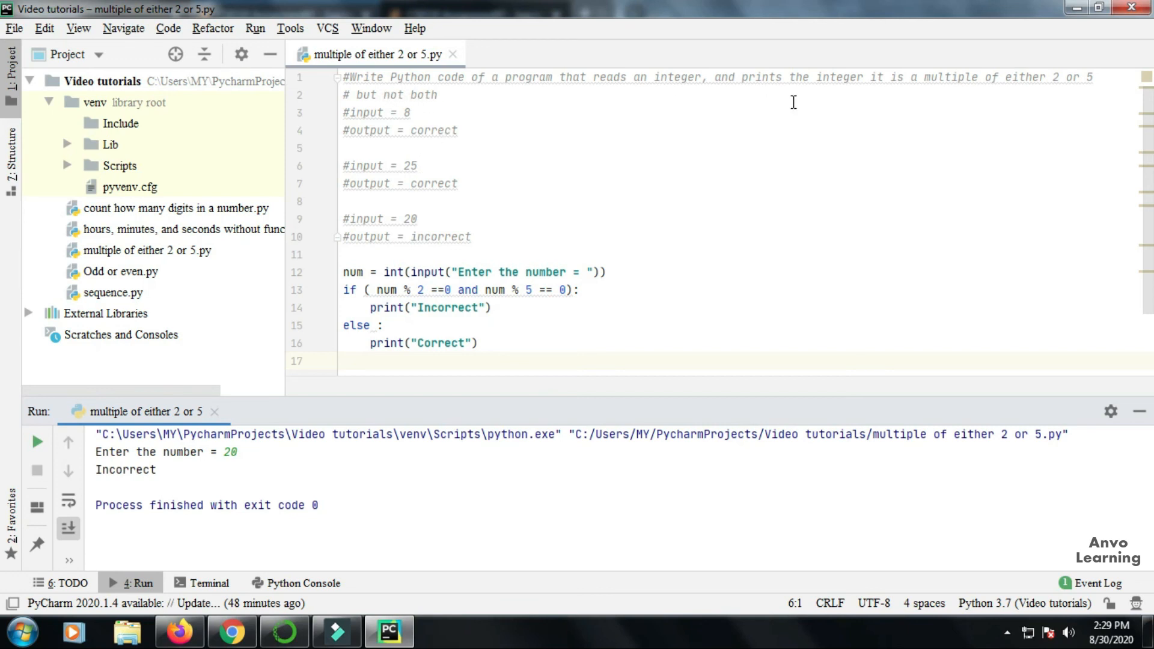
mouse_move(1067, 87)
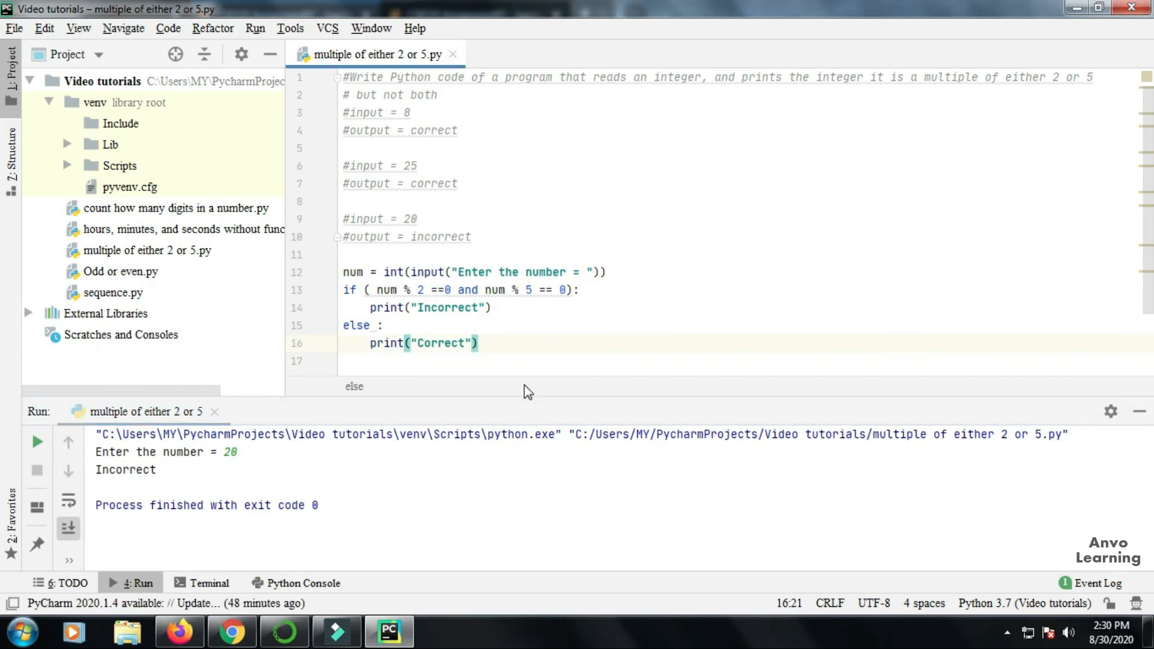
left_click(478, 342)
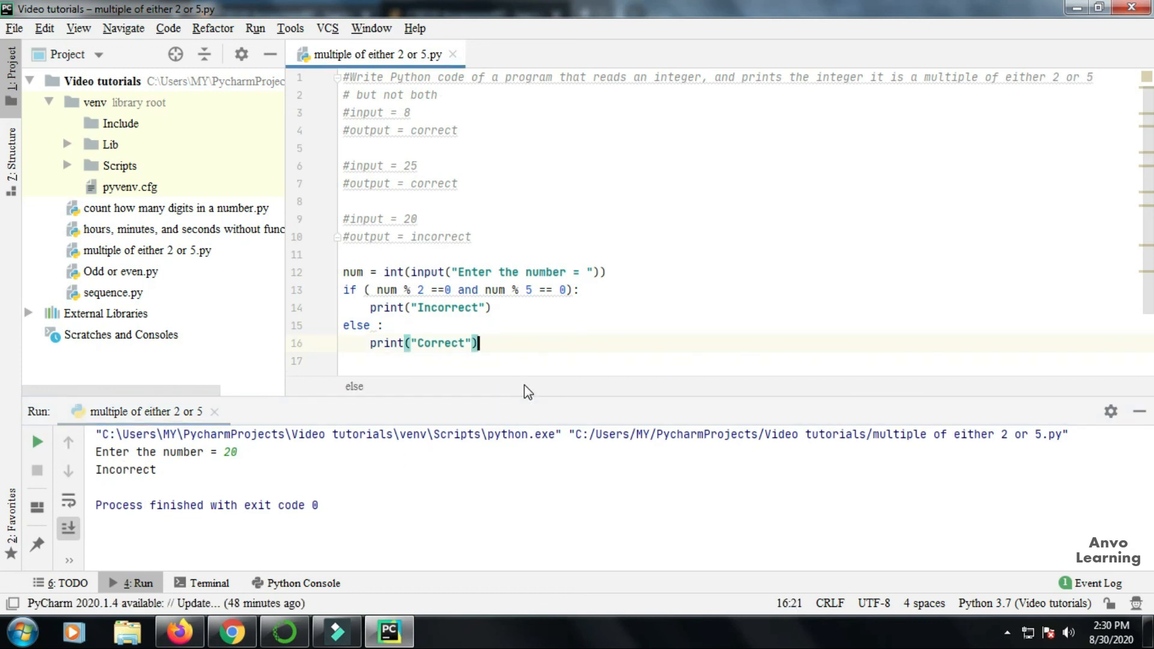